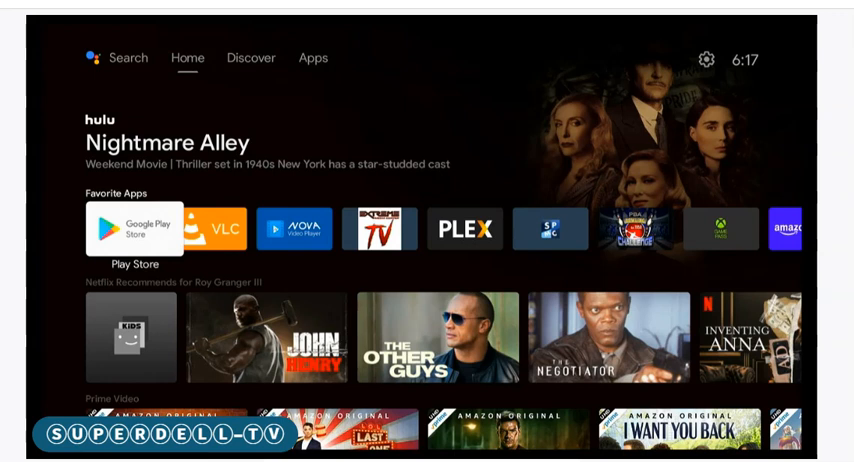
pyautogui.moveTo(706, 60)
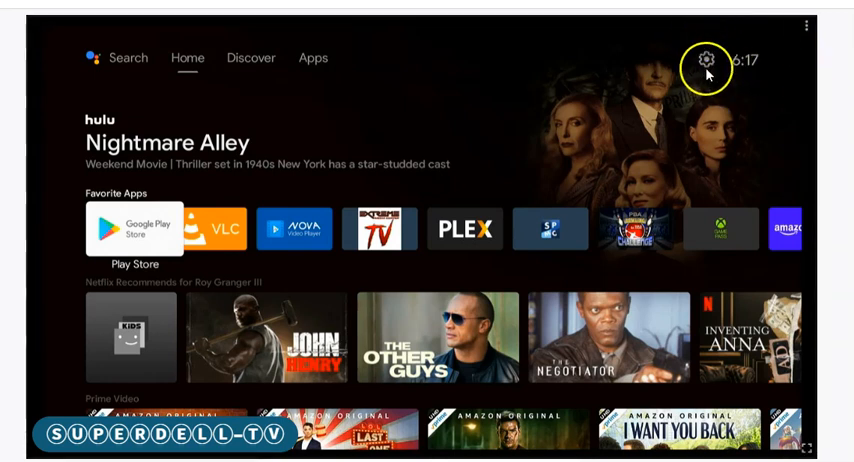
pyautogui.moveTo(722, 46)
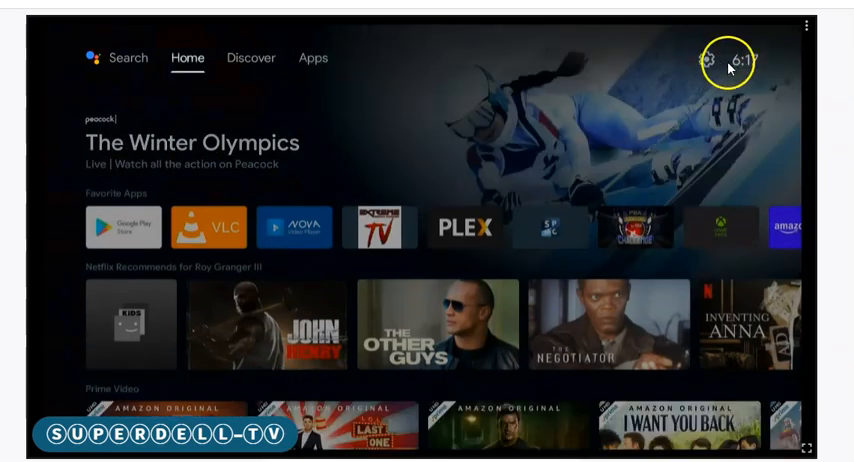
# Step: Open the Shield's Settings panel from the Home gear icon and scroll to General Settings
pyautogui.click(314, 58)
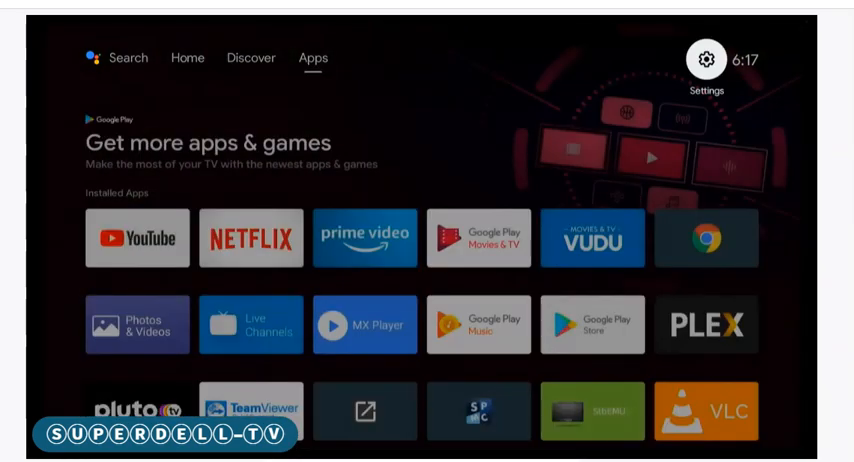
pyautogui.click(704, 56)
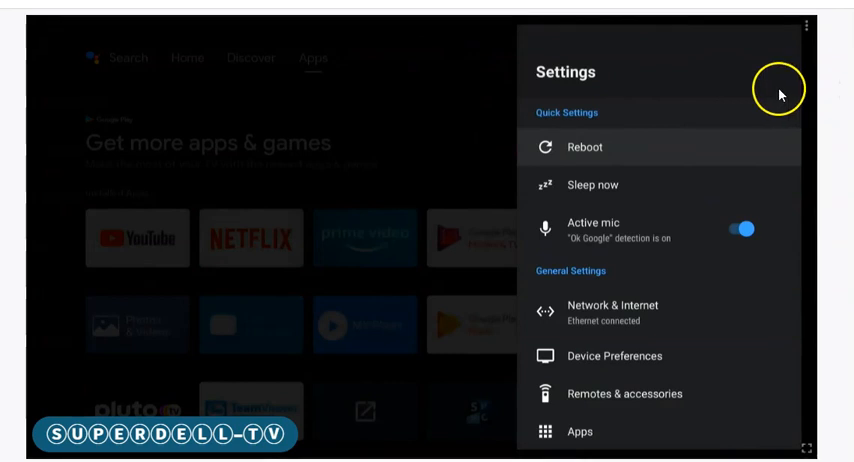
pyautogui.moveTo(566, 404)
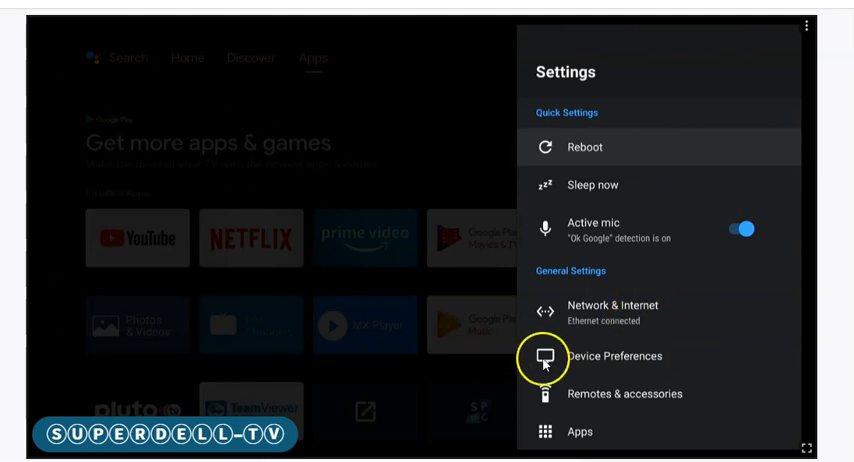
pyautogui.scroll(-3)
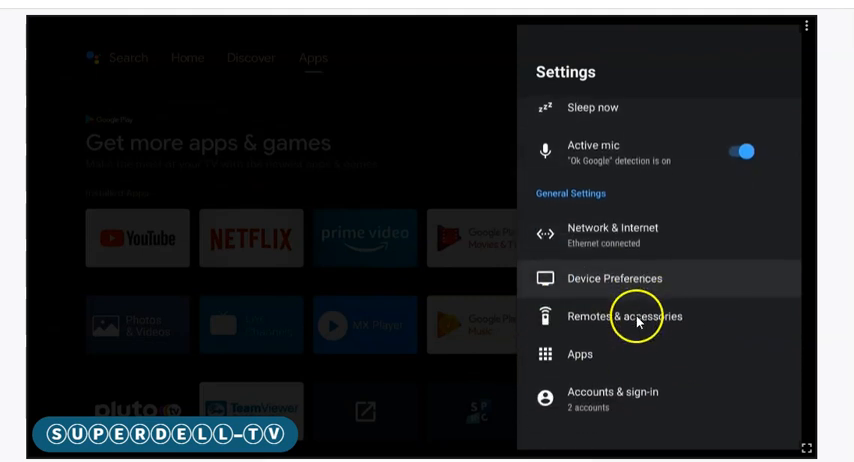
# Step: Go to Device Preferences > About > System upgrade and switch Auto-upgrade on (2:00 AM time)
pyautogui.click(646, 276)
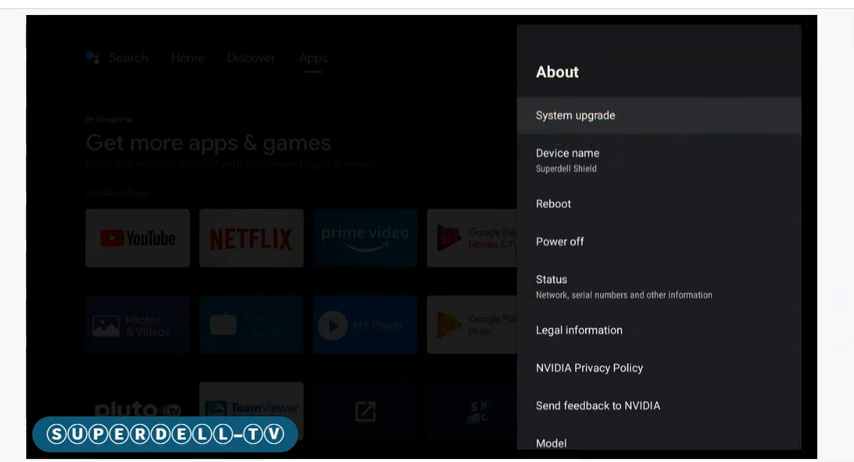
pyautogui.click(588, 112)
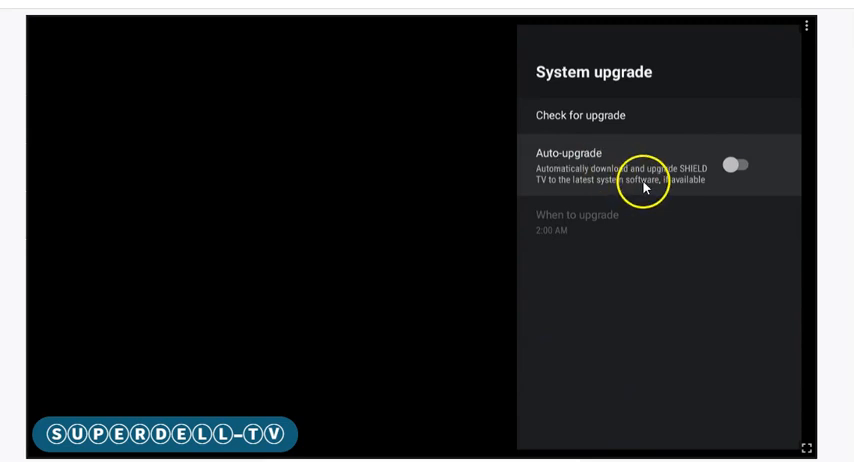
pyautogui.click(748, 164)
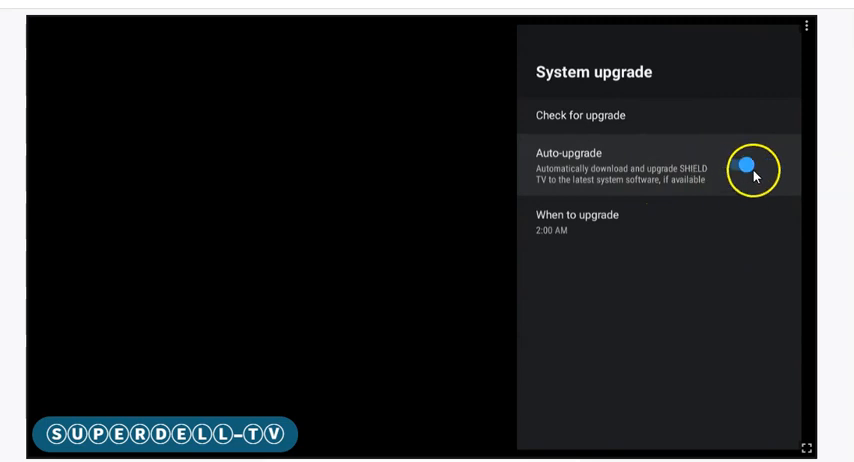
pyautogui.click(750, 166)
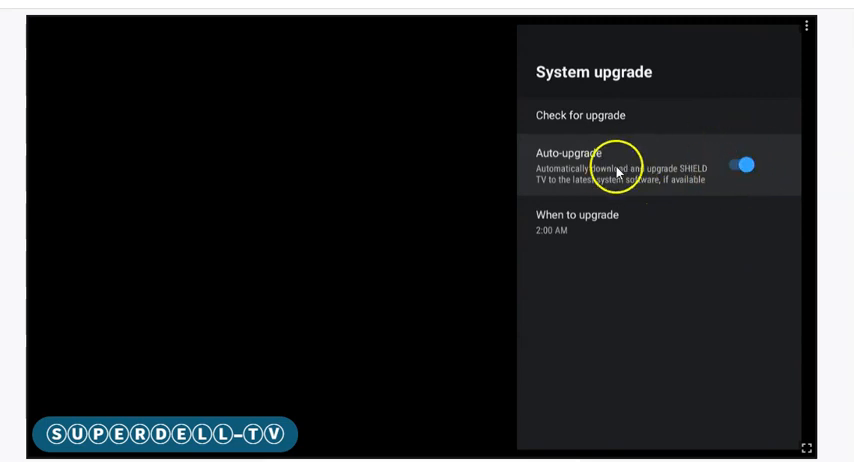
pyautogui.moveTo(668, 204)
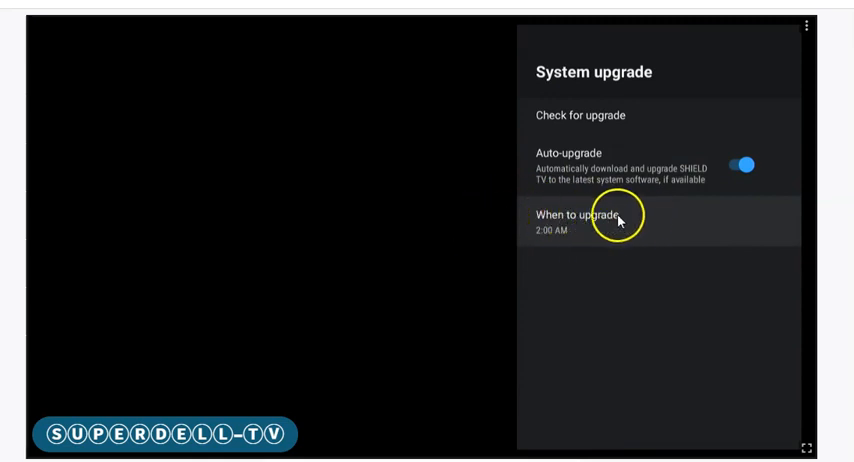
# Step: Review the When to upgrade time option, then switch Auto-upgrade off
pyautogui.click(604, 226)
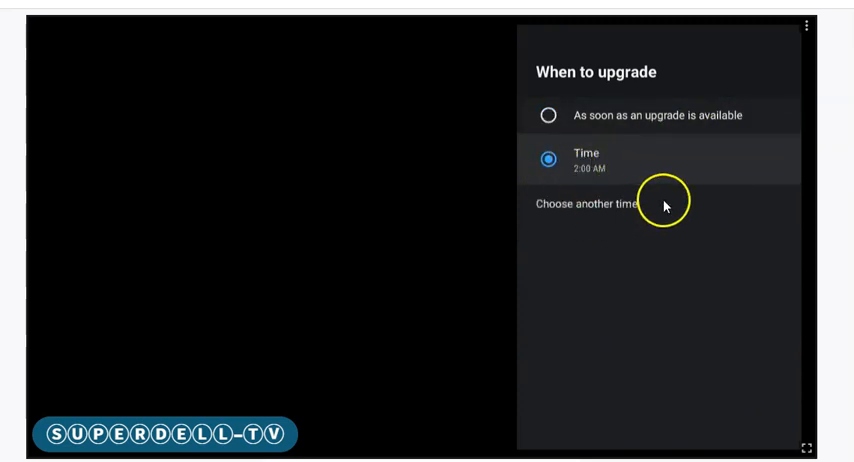
pyautogui.moveTo(588, 192)
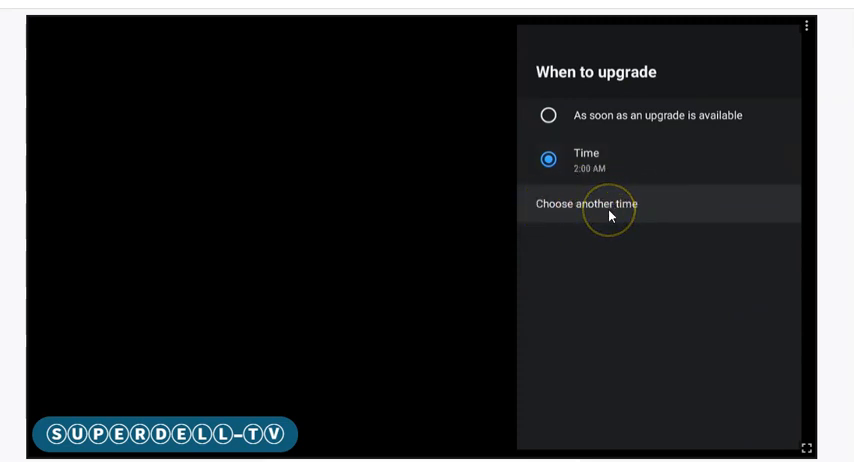
pyautogui.click(612, 204)
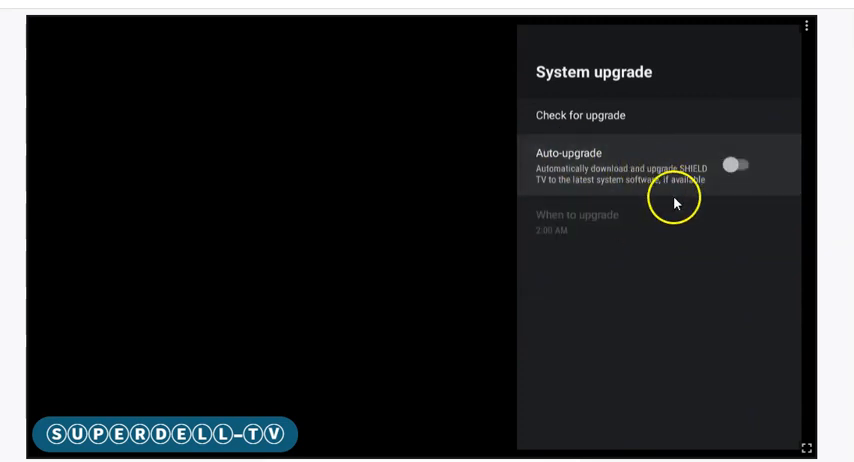
pyautogui.moveTo(630, 182)
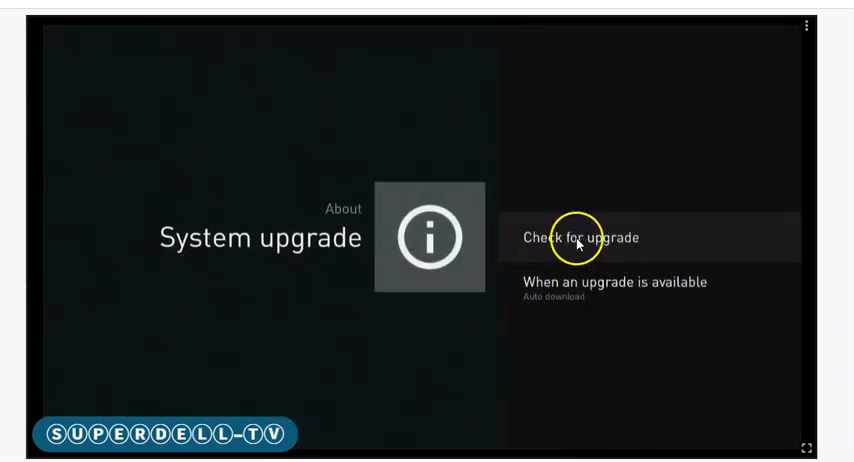
pyautogui.moveTo(670, 300)
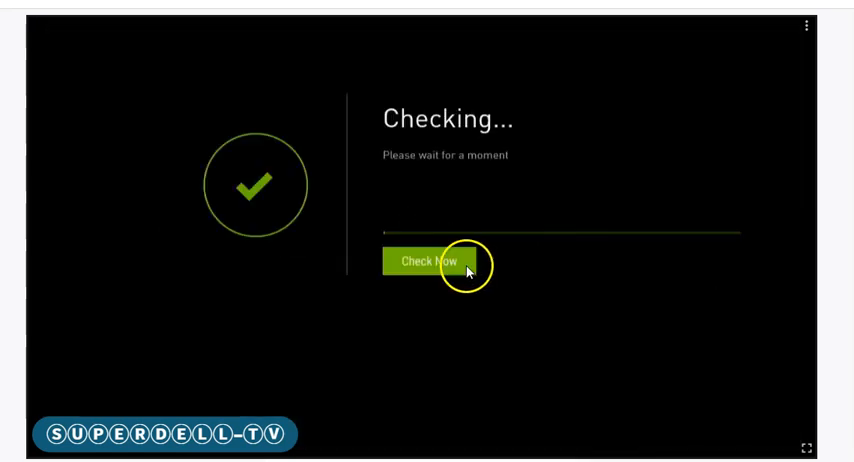
# Step: Run Check for upgrade and confirm the system is up to date on version 9.0.1
pyautogui.click(428, 264)
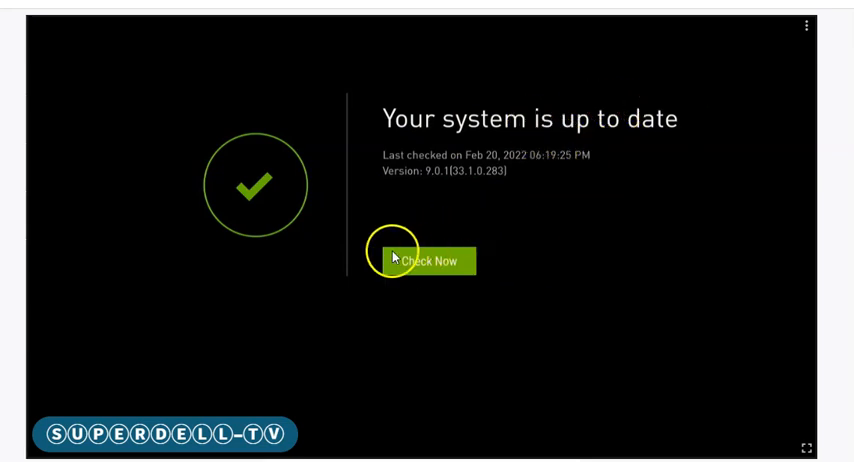
pyautogui.moveTo(328, 284)
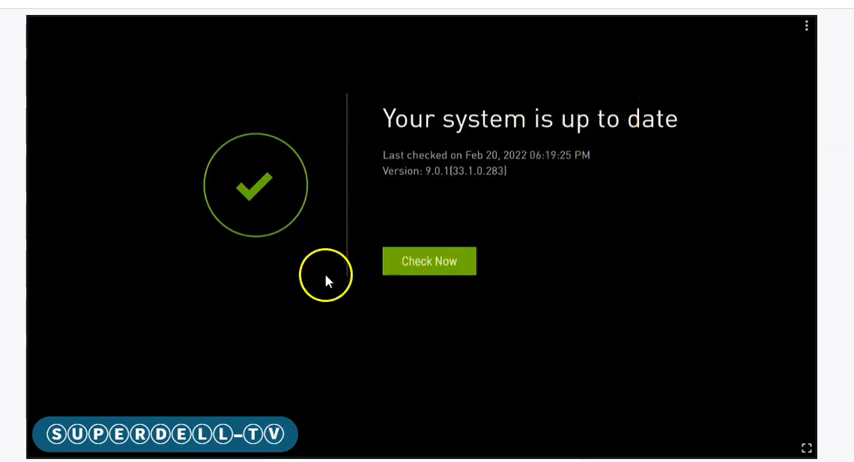
pyautogui.moveTo(586, 262)
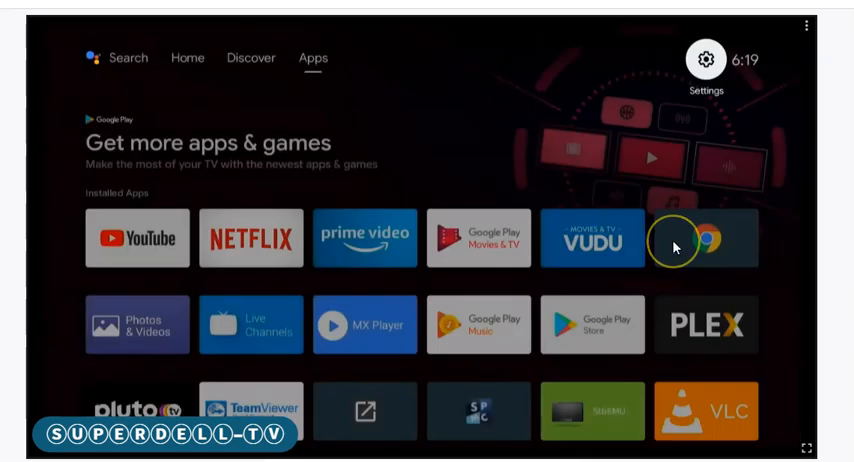
# Step: Return to the Home tab and launch Google Play Store from Favorite Apps
pyautogui.click(188, 56)
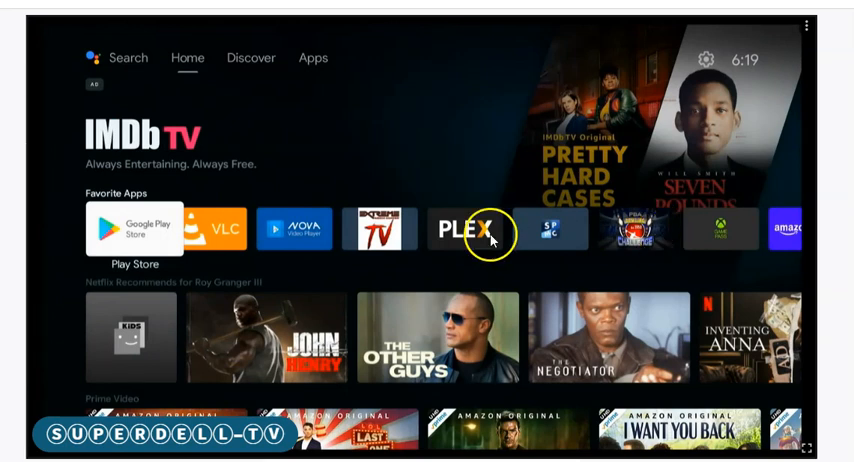
pyautogui.moveTo(164, 230)
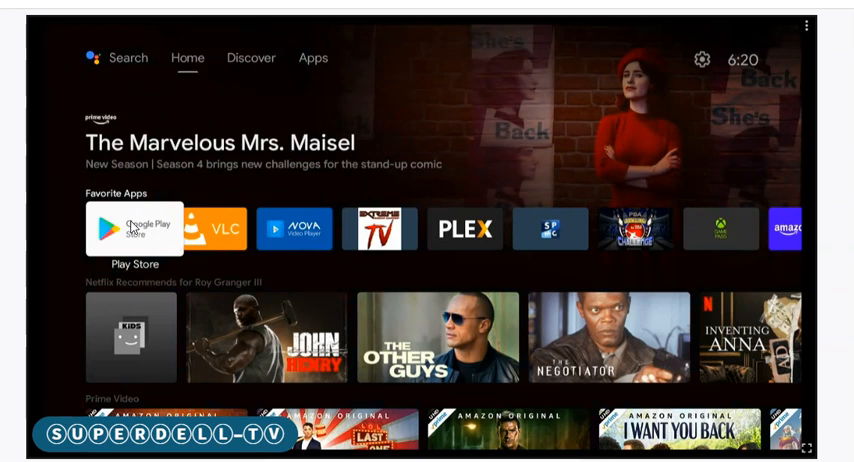
pyautogui.click(134, 228)
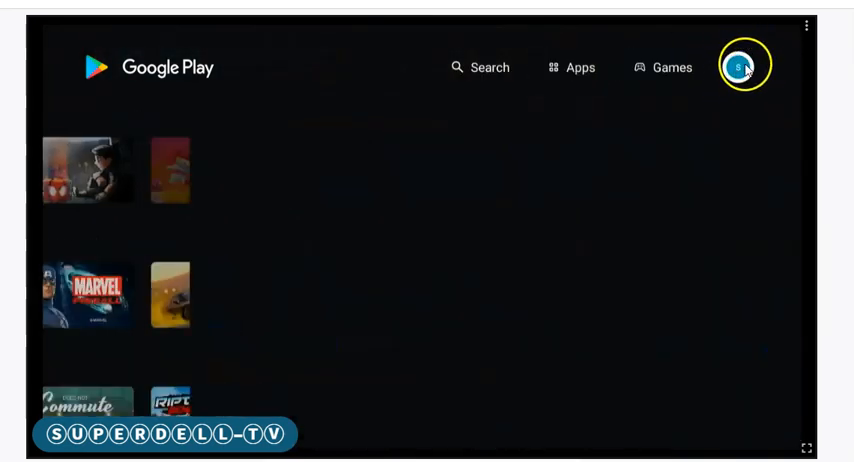
# Step: In Play Store Settings, set Auto-update apps to 'Don't auto-update apps'
pyautogui.click(740, 68)
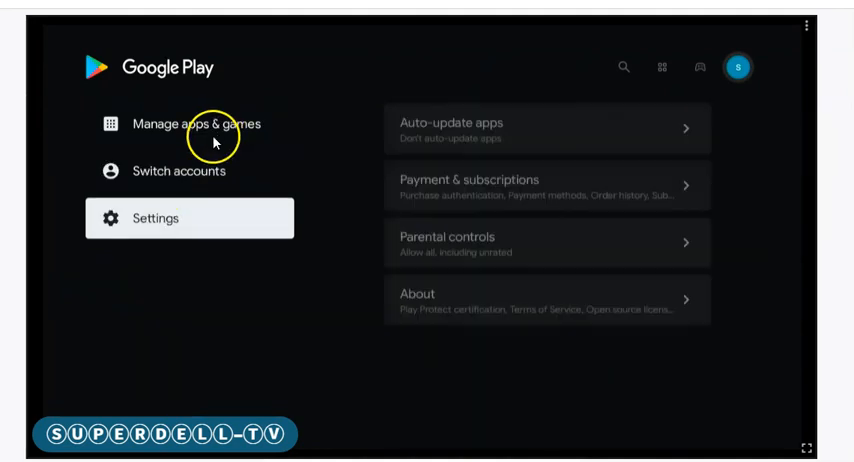
pyautogui.moveTo(158, 224)
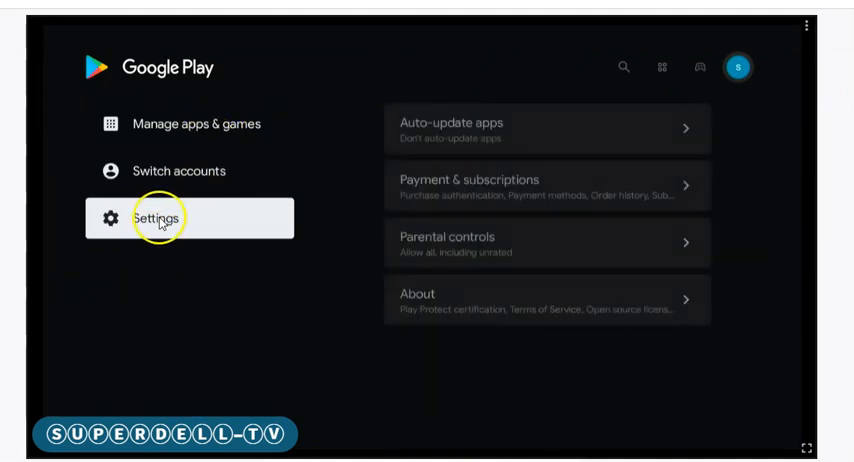
pyautogui.click(164, 218)
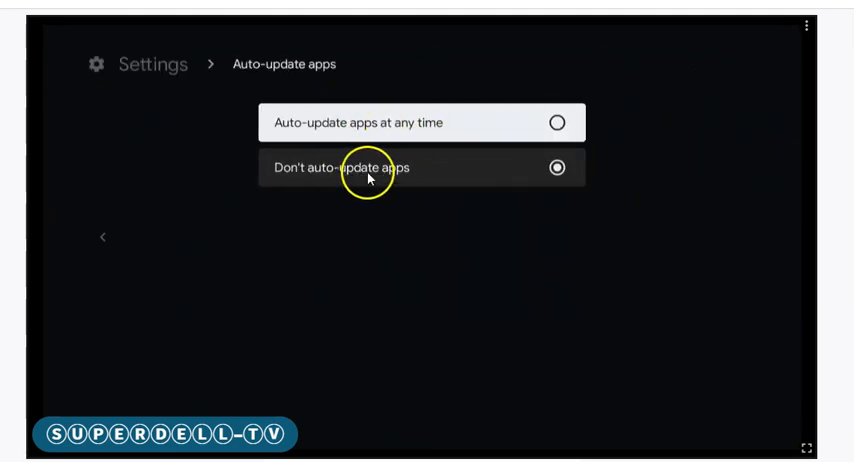
pyautogui.moveTo(320, 190)
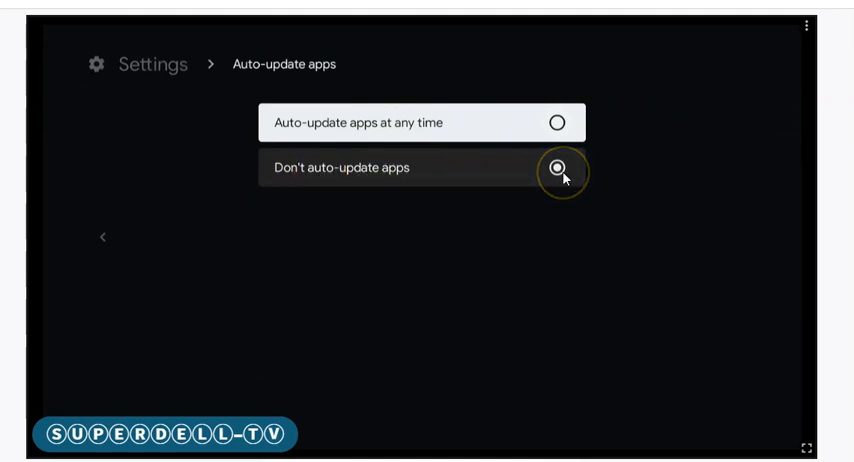
pyautogui.click(560, 170)
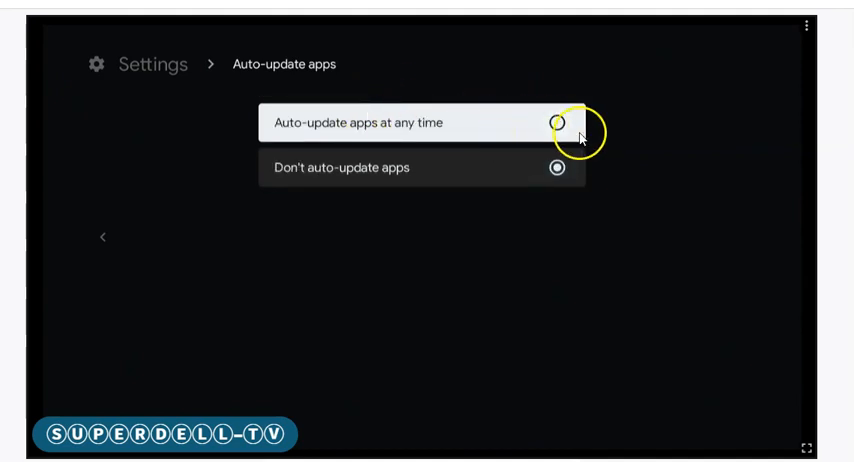
pyautogui.click(556, 124)
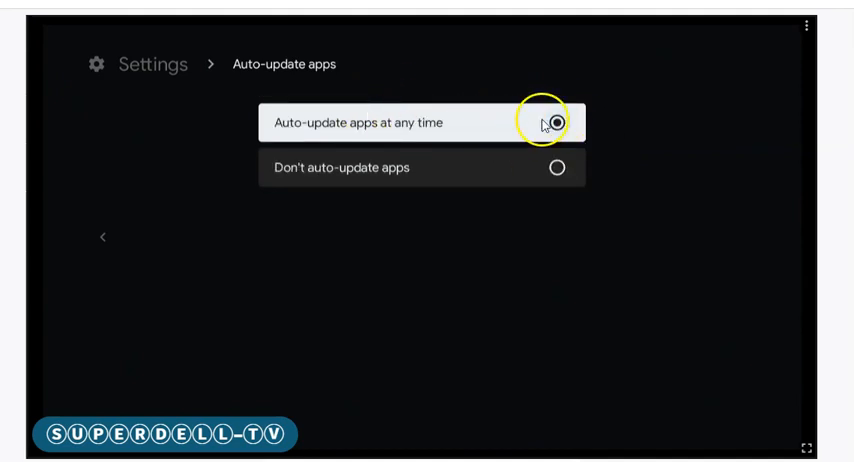
pyautogui.click(556, 124)
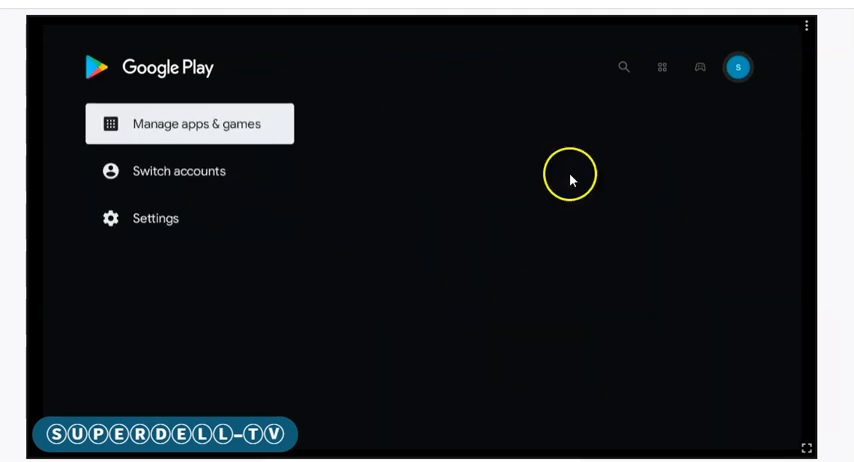
# Step: Open Manage apps & games > Updates and scroll through the pending app updates and What's new notes
pyautogui.click(190, 124)
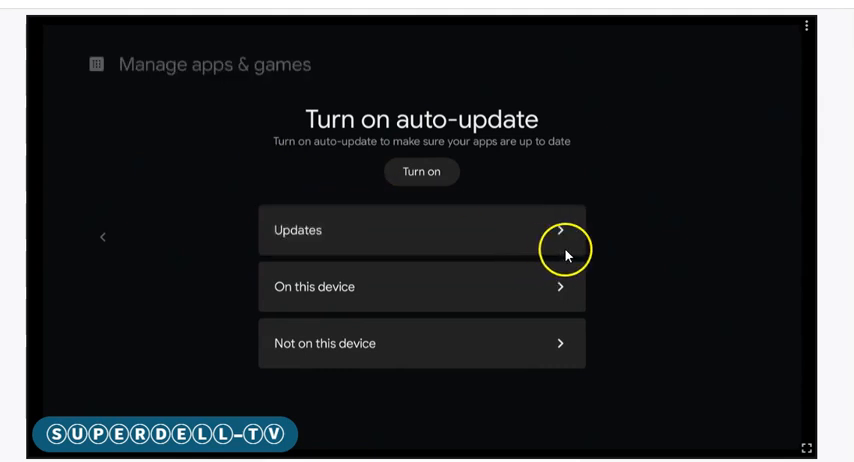
pyautogui.click(420, 230)
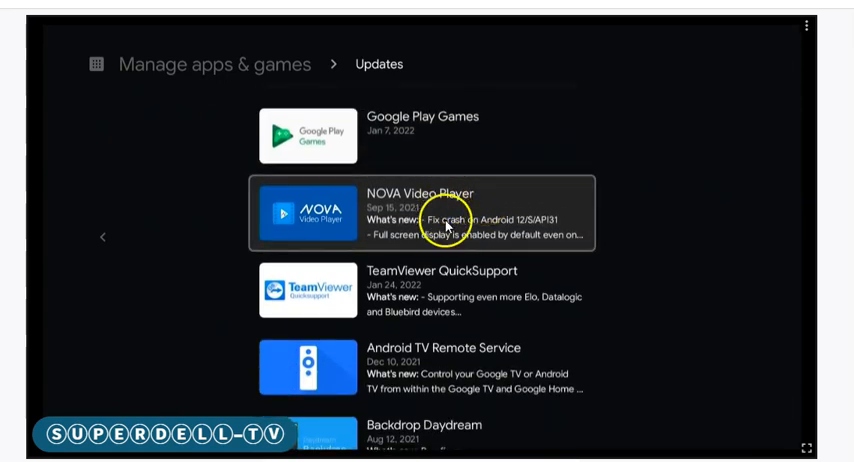
pyautogui.scroll(-3)
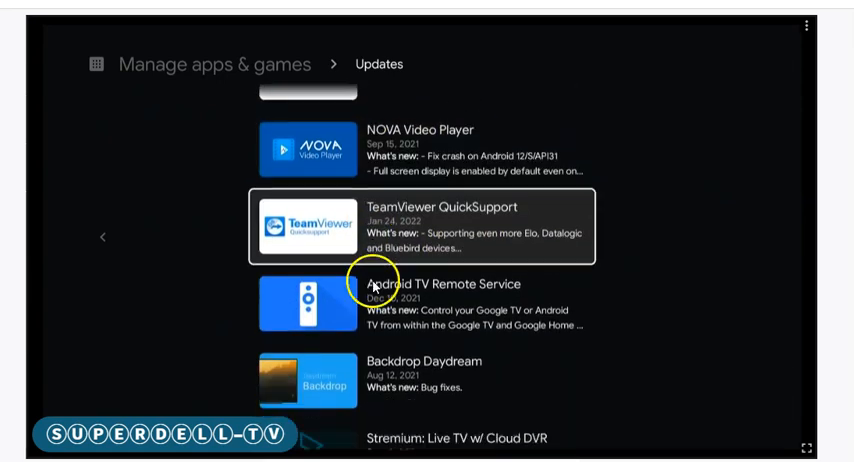
pyautogui.scroll(-3)
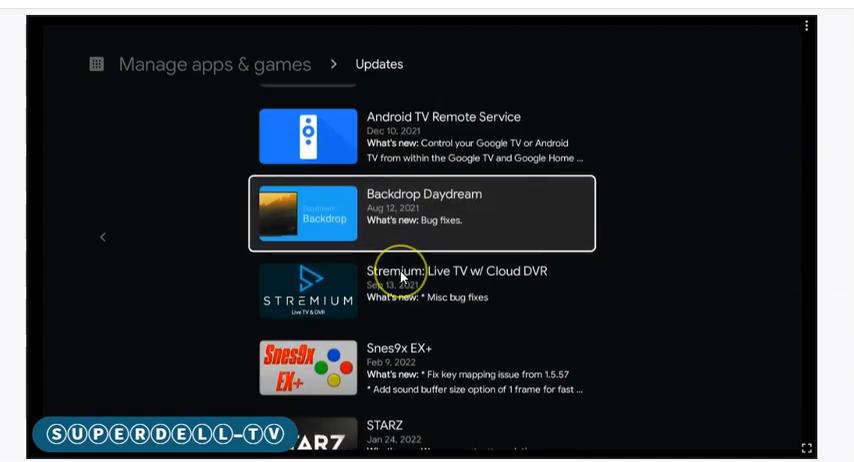
pyautogui.scroll(-3)
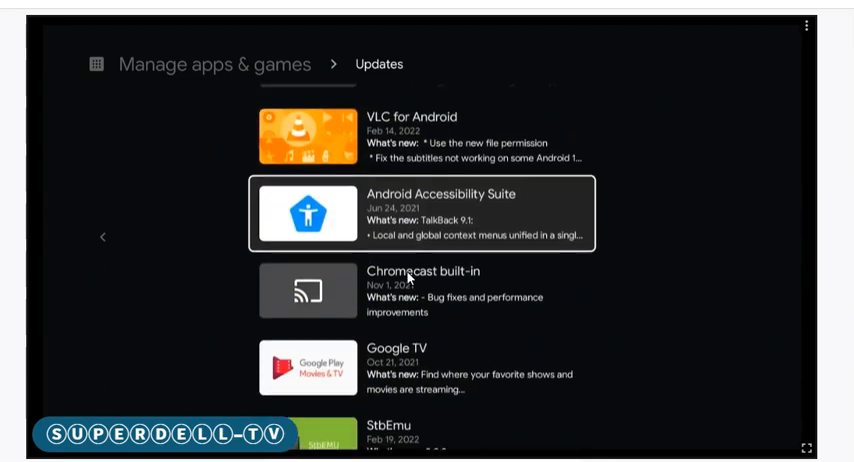
pyautogui.scroll(3)
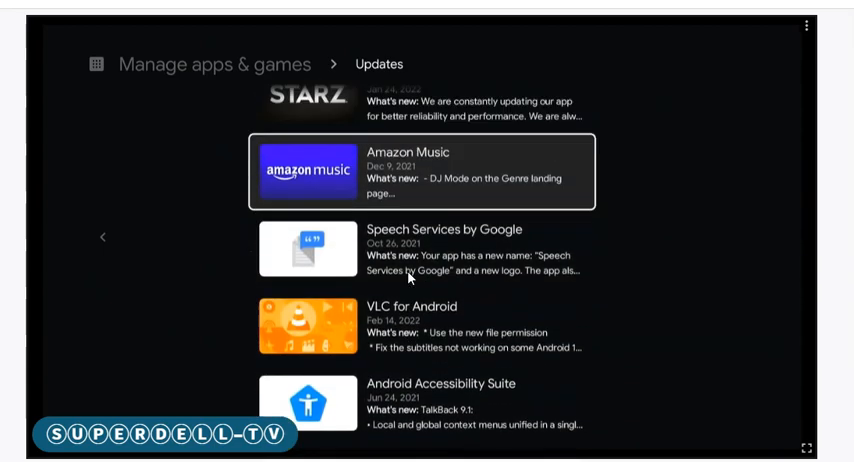
pyautogui.scroll(-3)
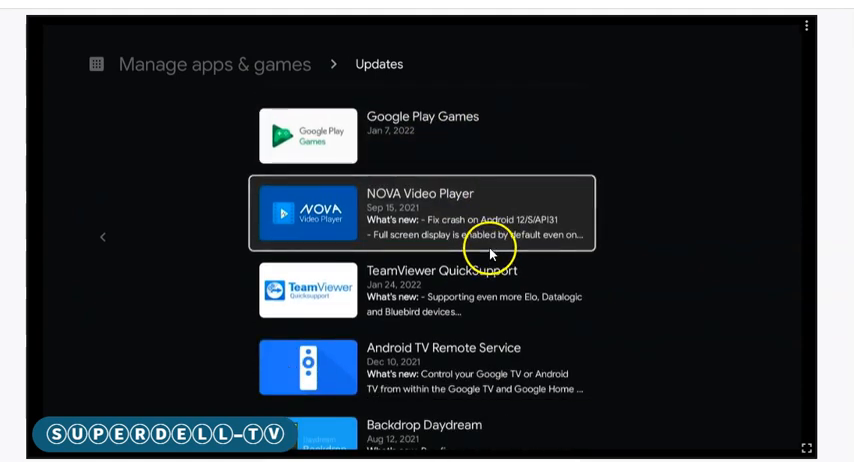
pyautogui.moveTo(496, 216)
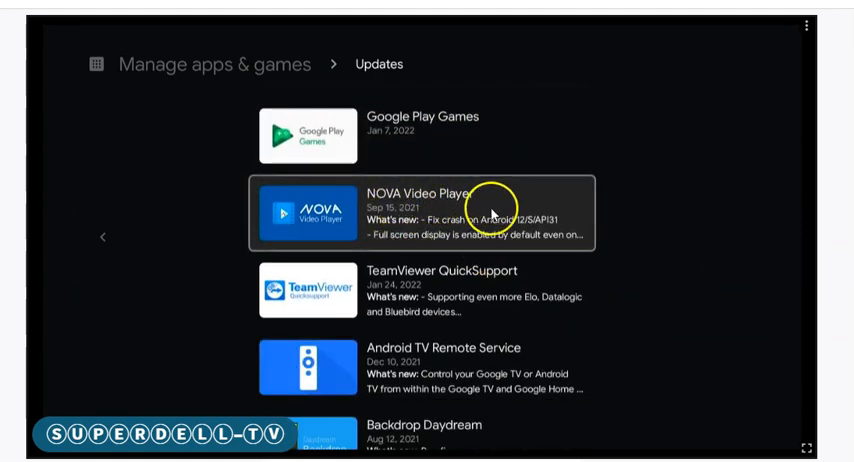
pyautogui.scroll(-3)
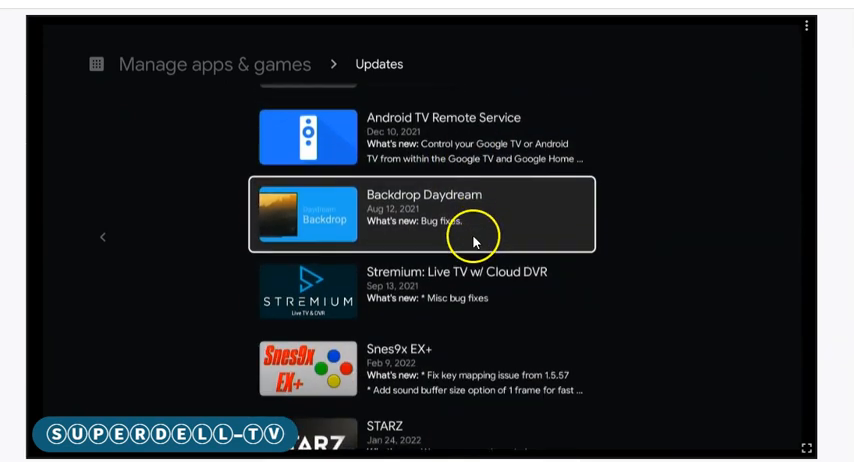
pyautogui.scroll(-3)
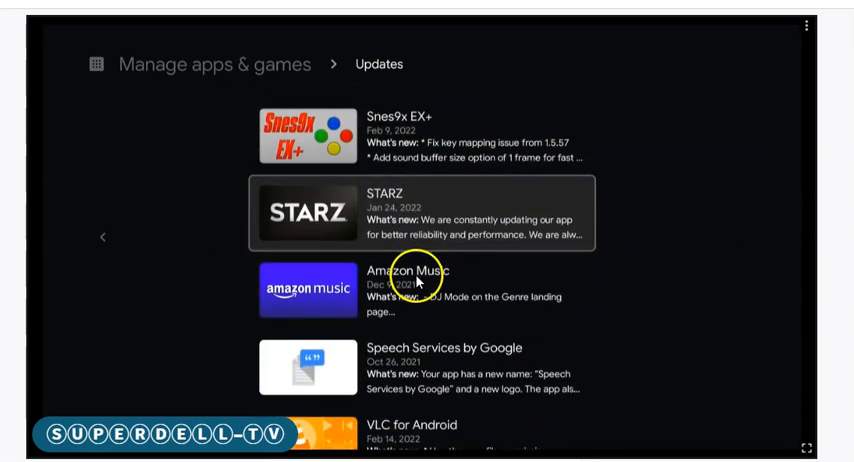
pyautogui.scroll(-3)
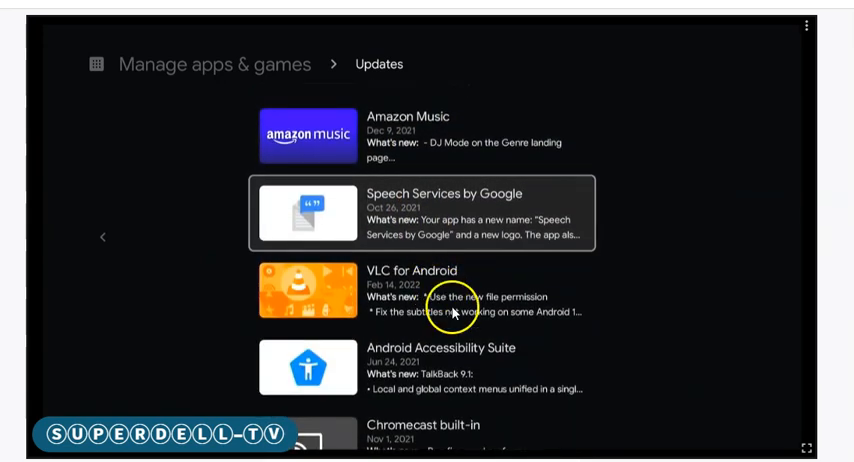
pyautogui.scroll(-3)
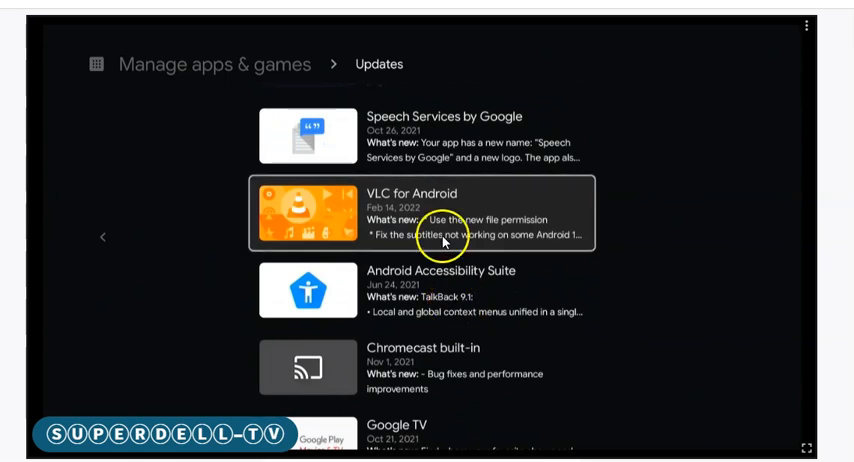
# Step: Update VLC for Android from its app page and return to the Updates list
pyautogui.click(440, 212)
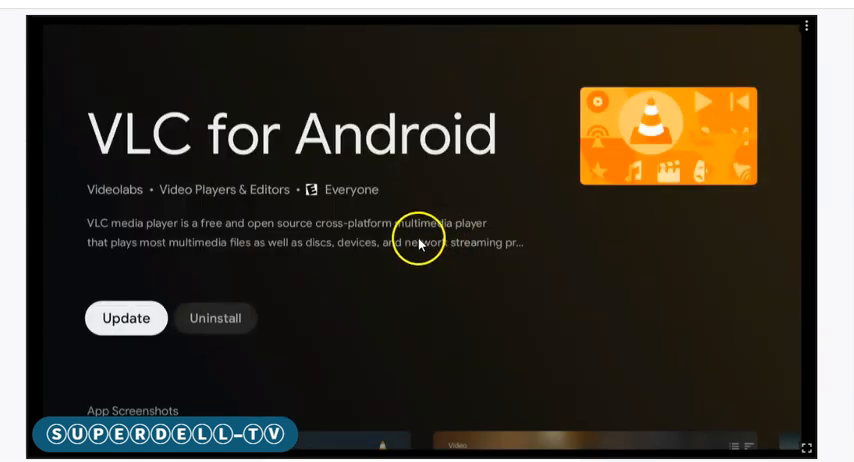
pyautogui.click(124, 318)
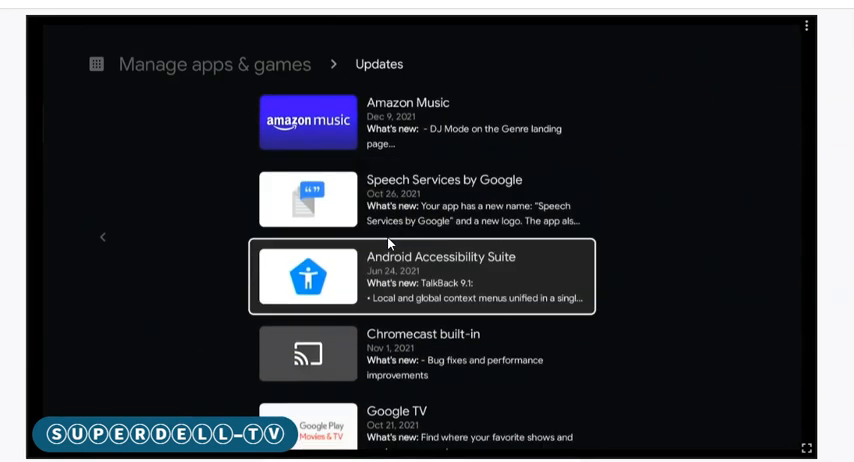
pyautogui.scroll(-3)
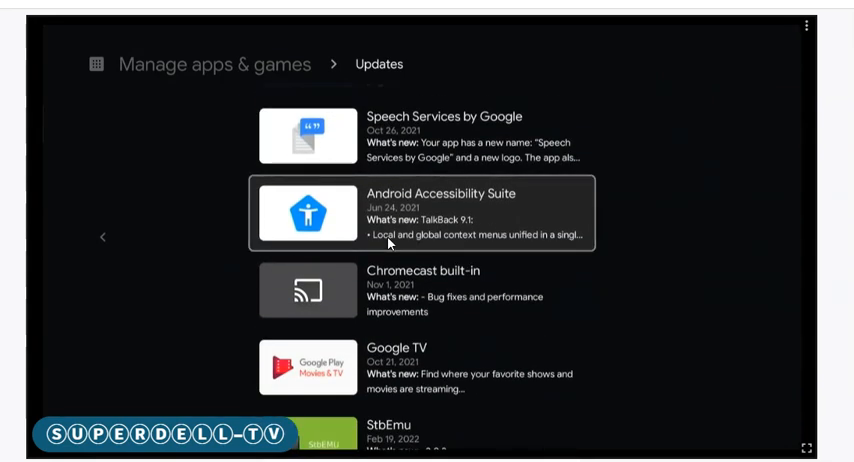